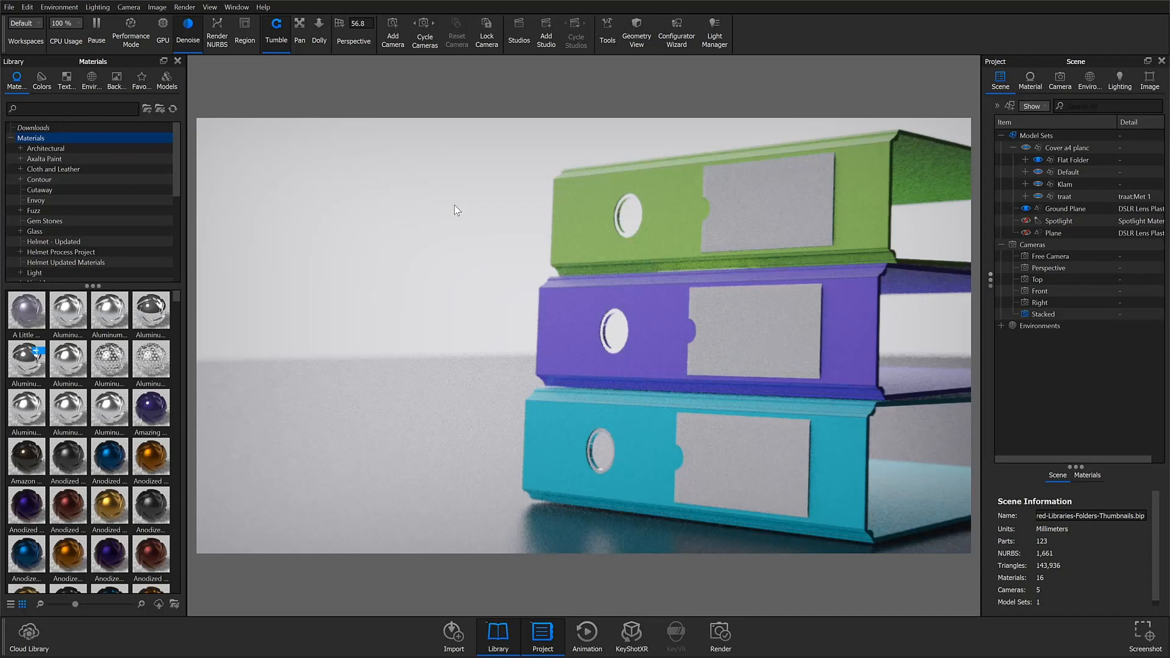
mouse_move(429, 297)
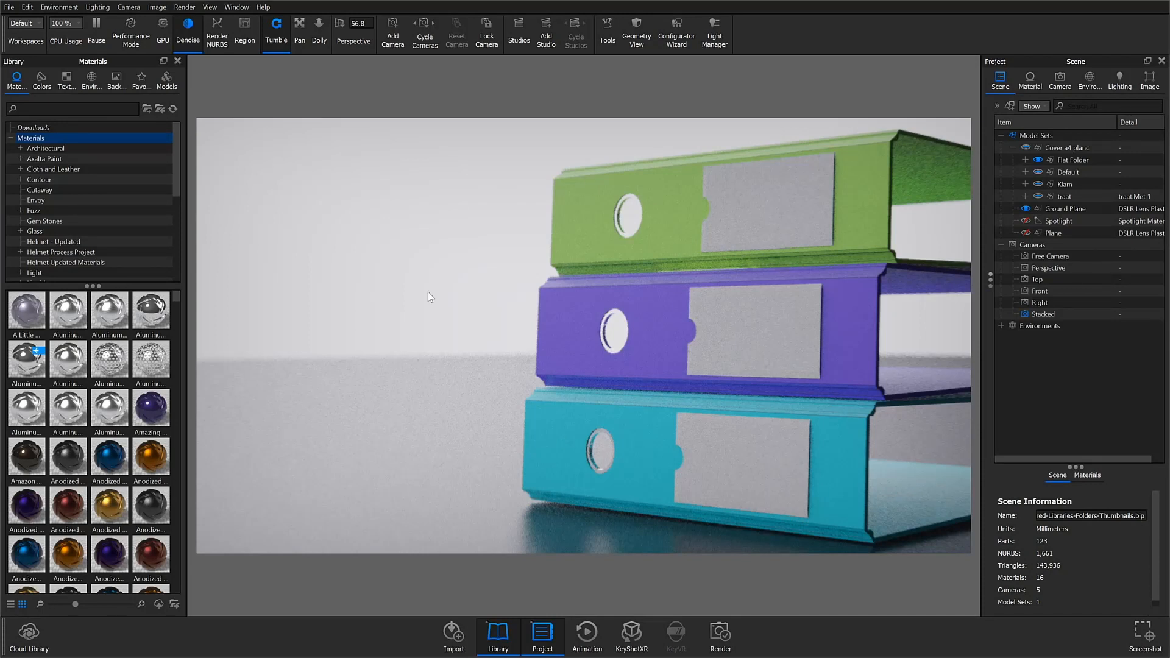
mouse_move(450, 440)
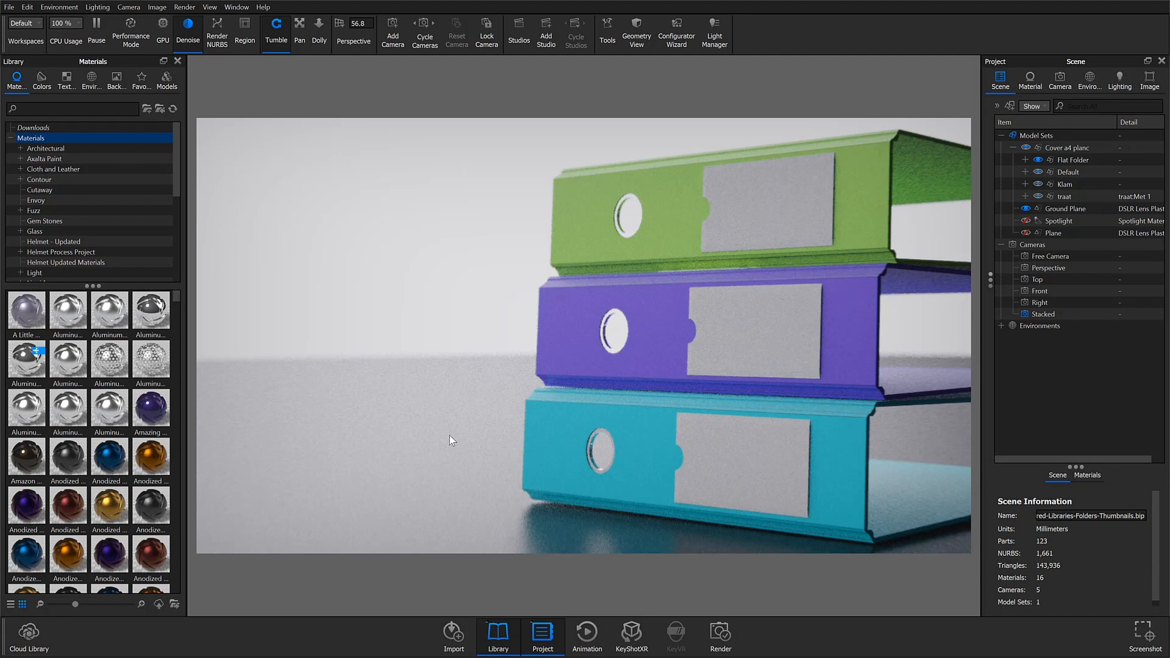
mouse_move(357, 176)
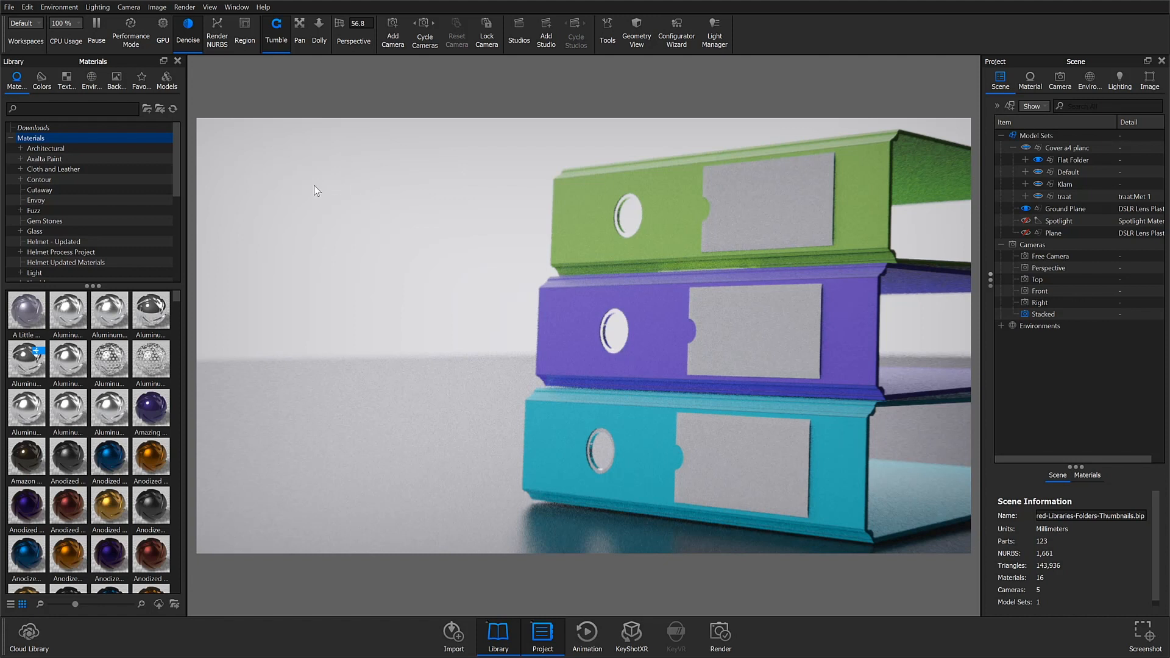
Step: Reach the Folders preferences and browse for a new Resources location
left_click(27, 7)
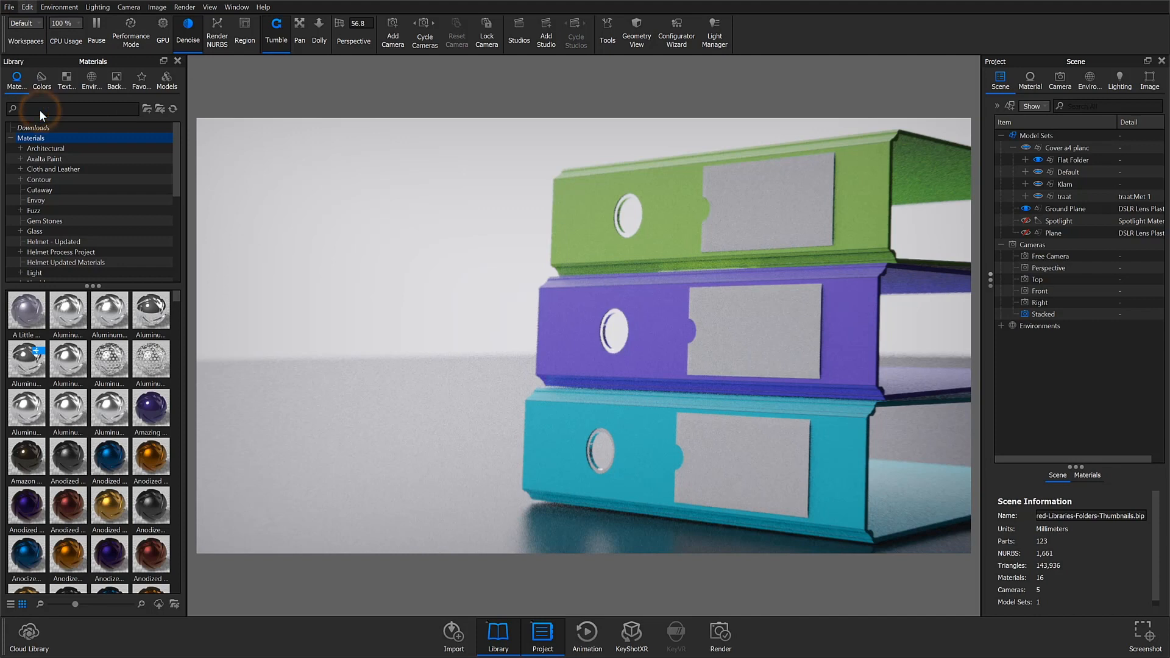
left_click(27, 8)
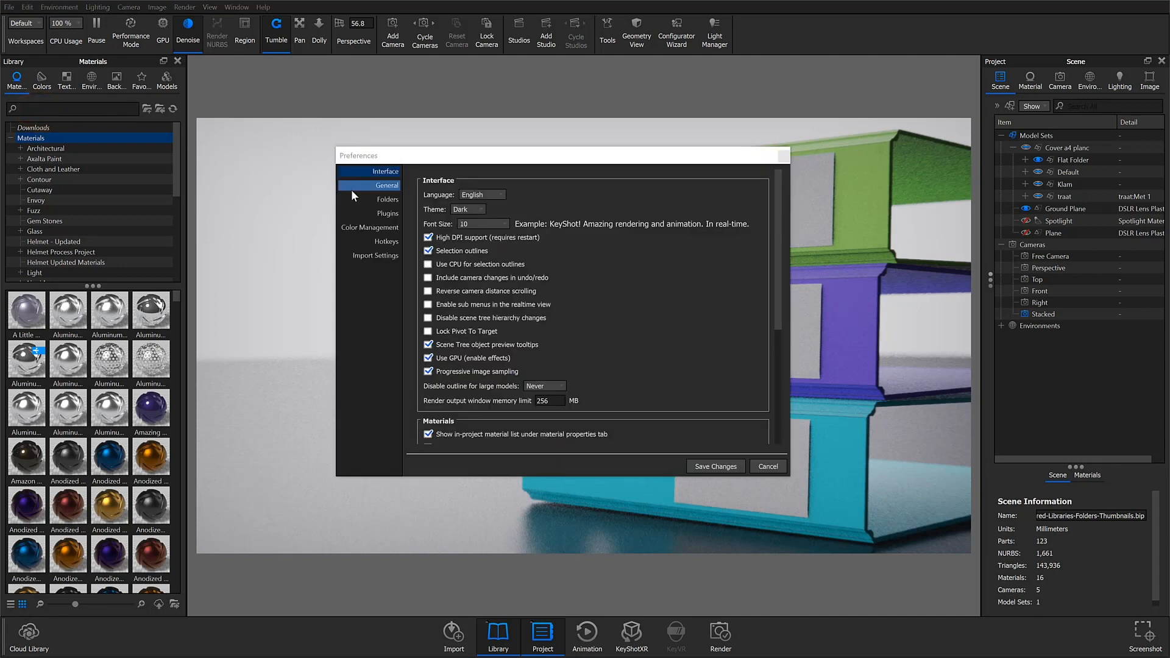
left_click(387, 199)
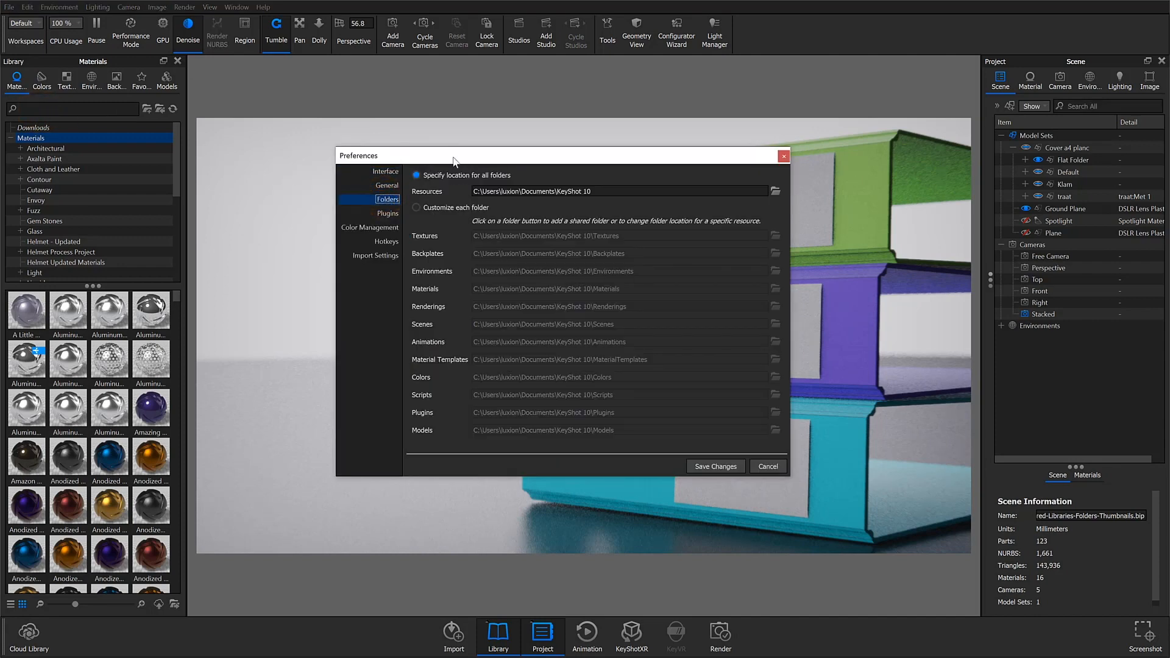
mouse_move(436, 224)
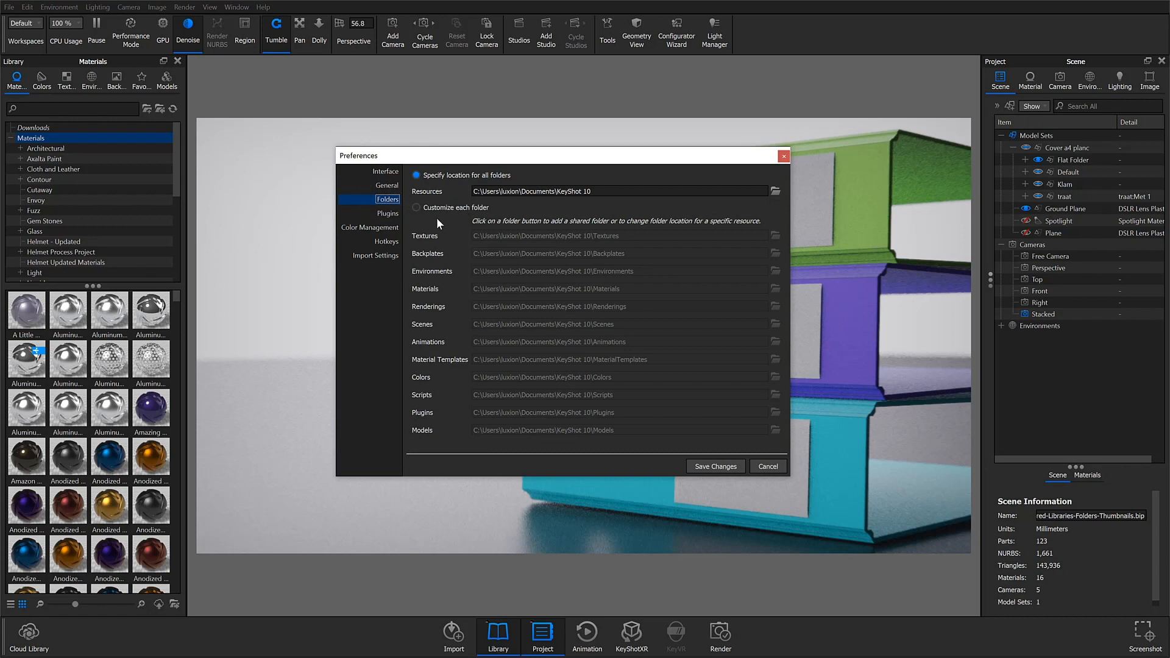
mouse_move(694, 192)
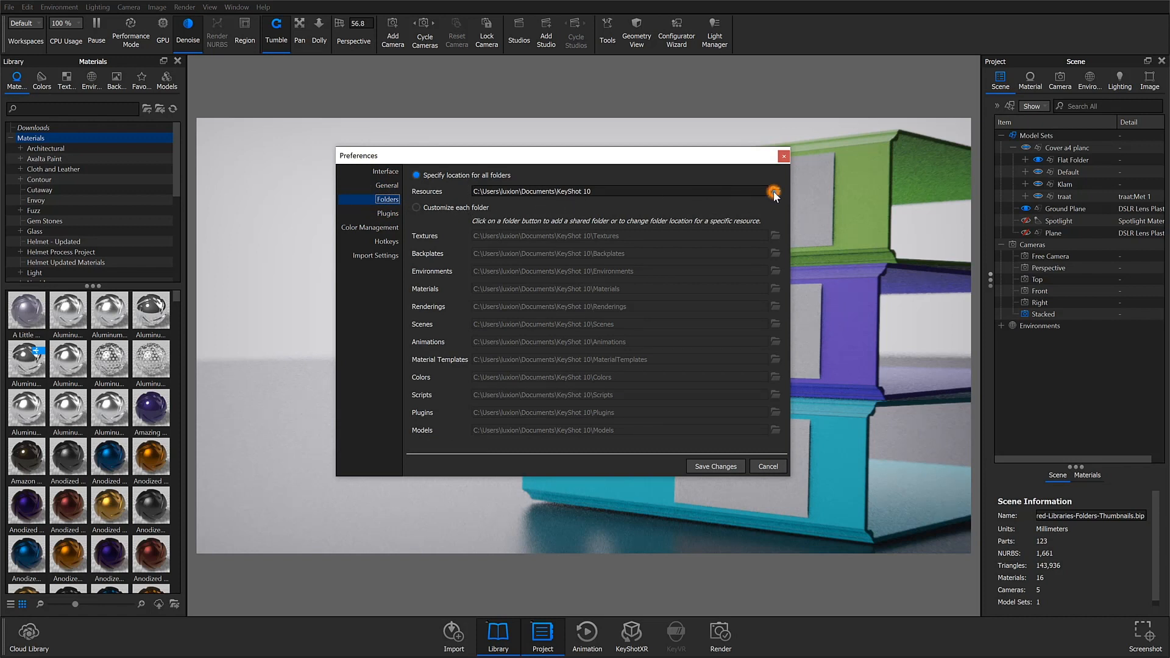
left_click(775, 191)
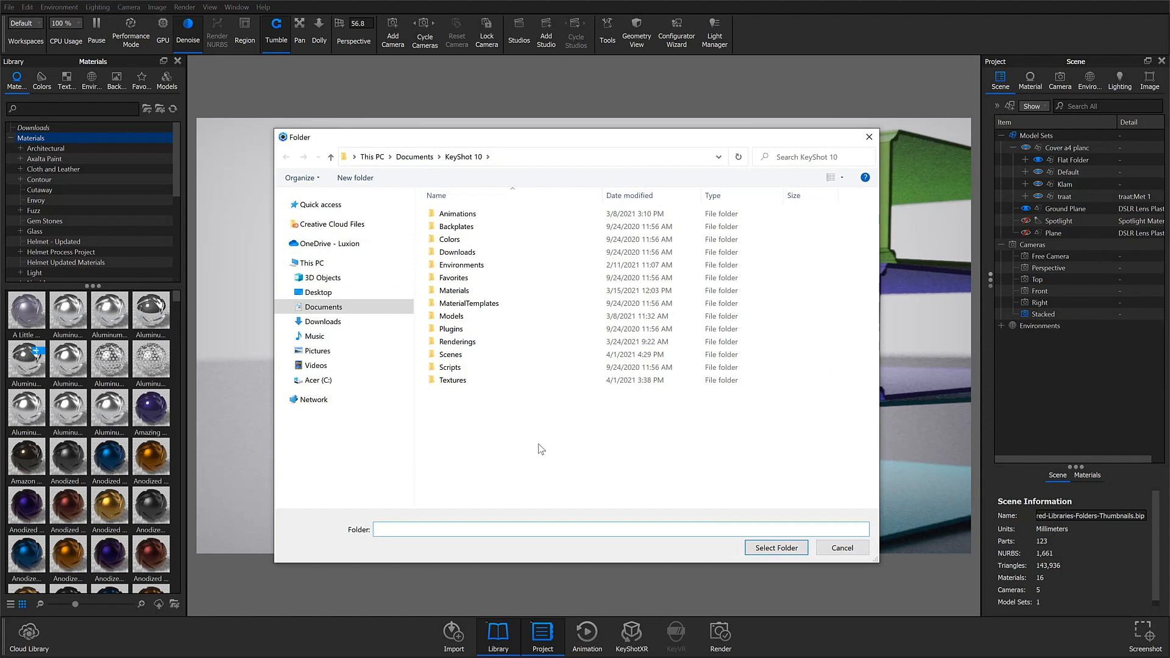
Step: Reselect Documents\KeyShot 10 as the resources folder and switch to customizing each folder
left_click(414, 158)
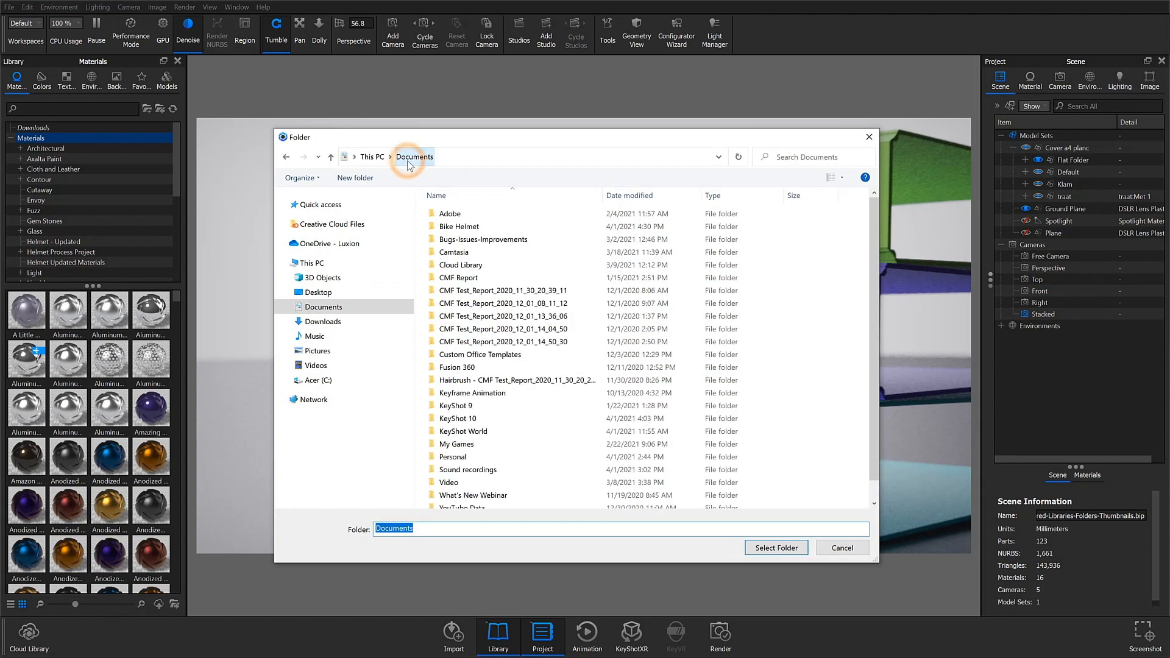
left_click(457, 418)
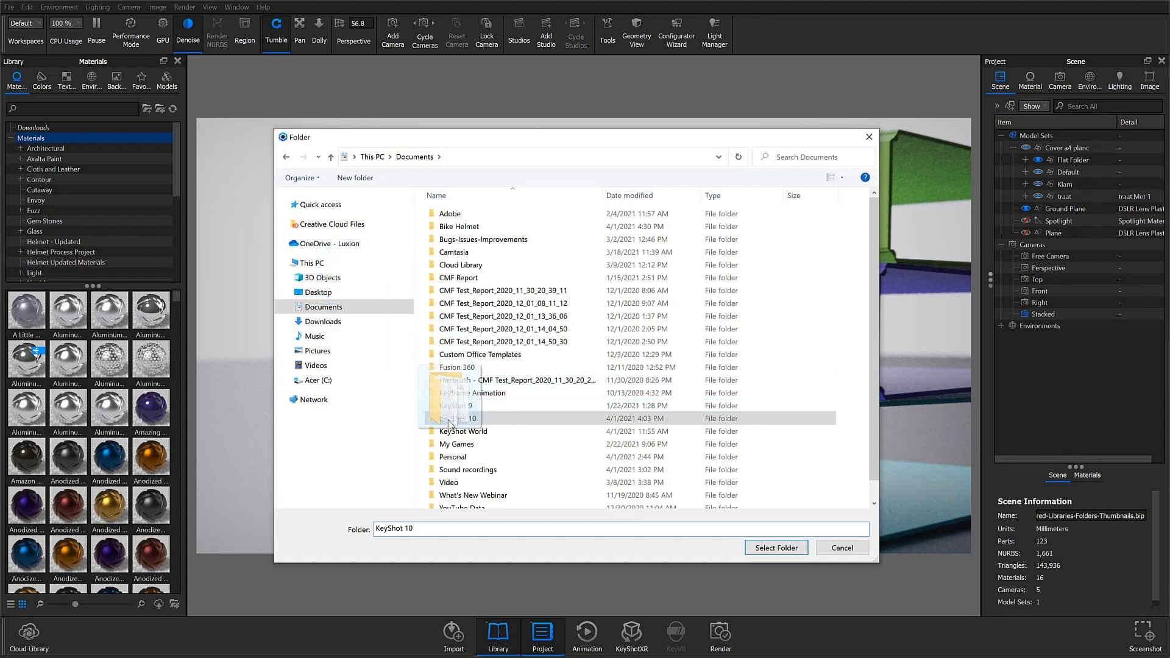
left_click(775, 547)
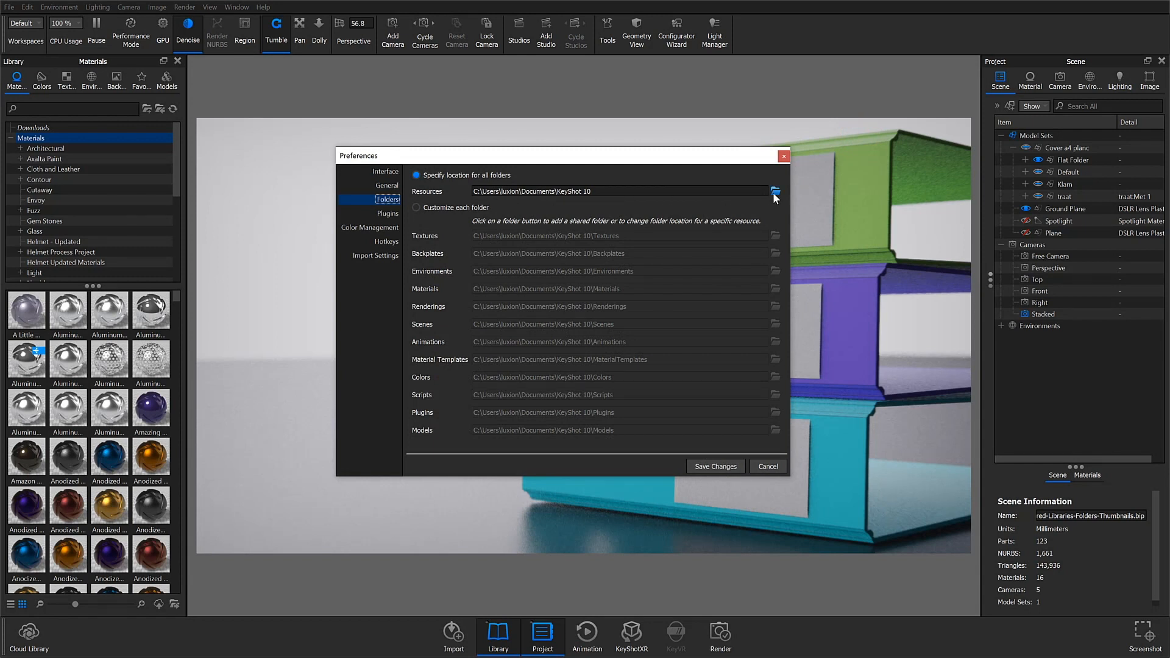
mouse_move(642, 222)
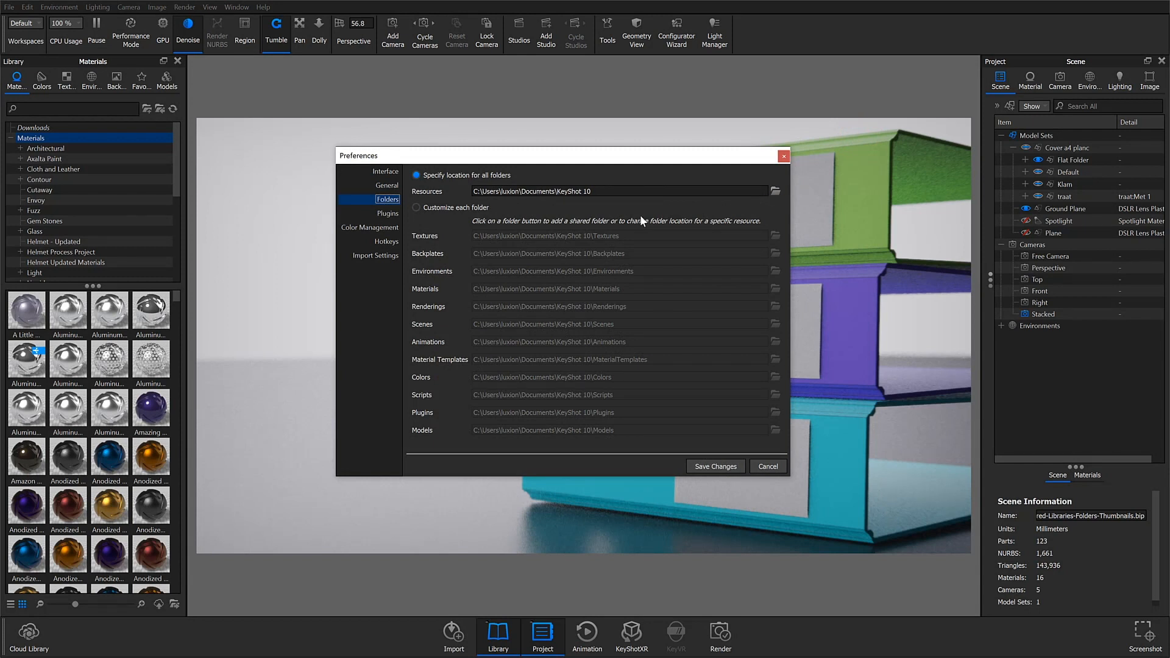
left_click(415, 207)
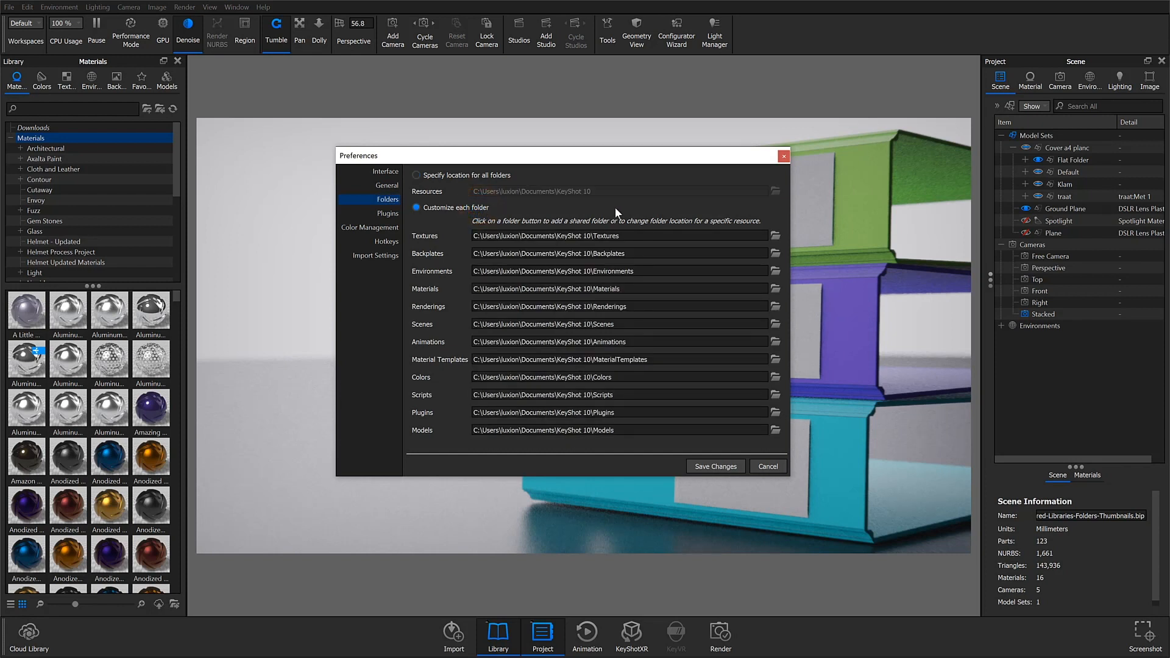
mouse_move(774, 238)
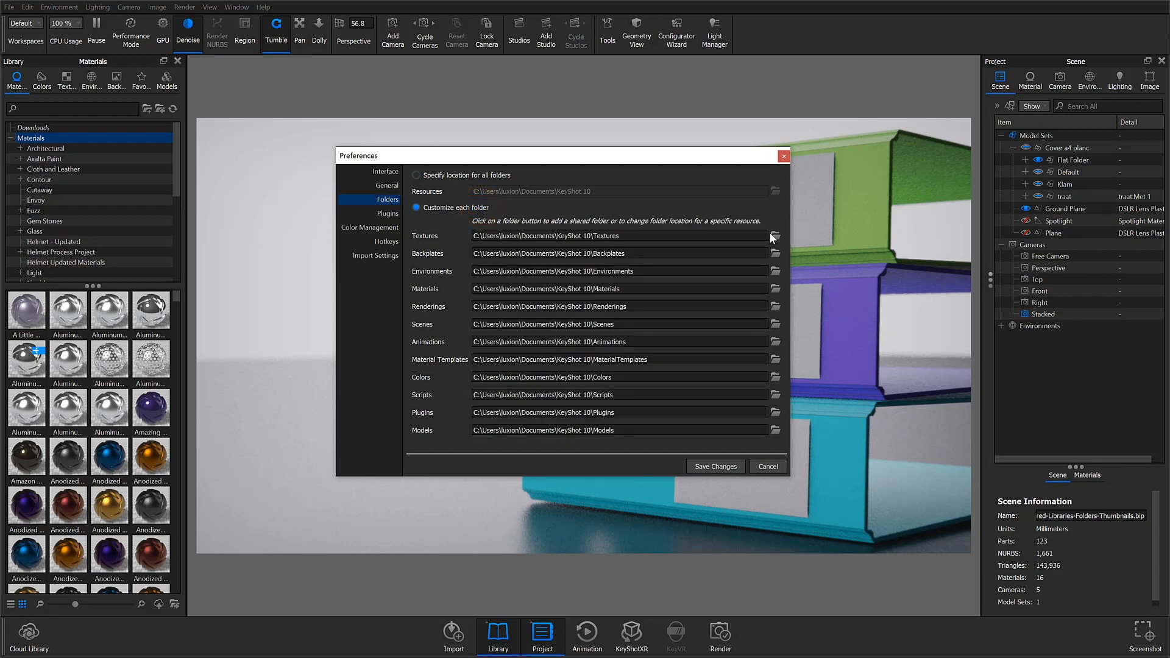
Step: Bring up Configure Folders for Textures and select its existing KeyShot 10 Textures entry
left_click(775, 235)
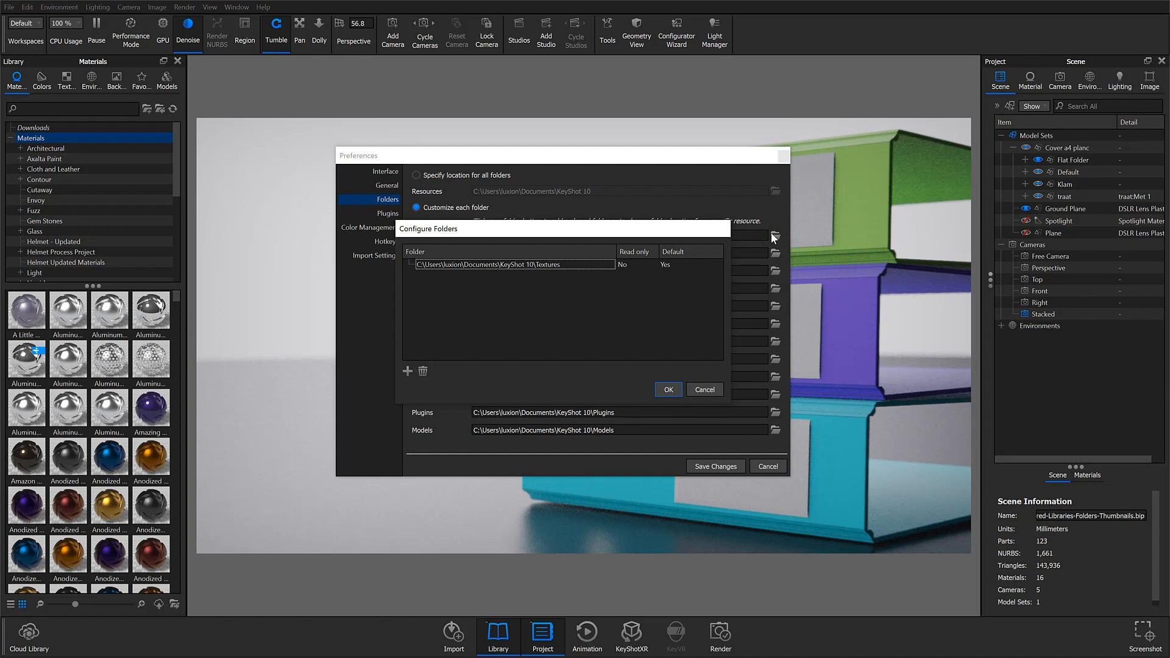
left_click(532, 264)
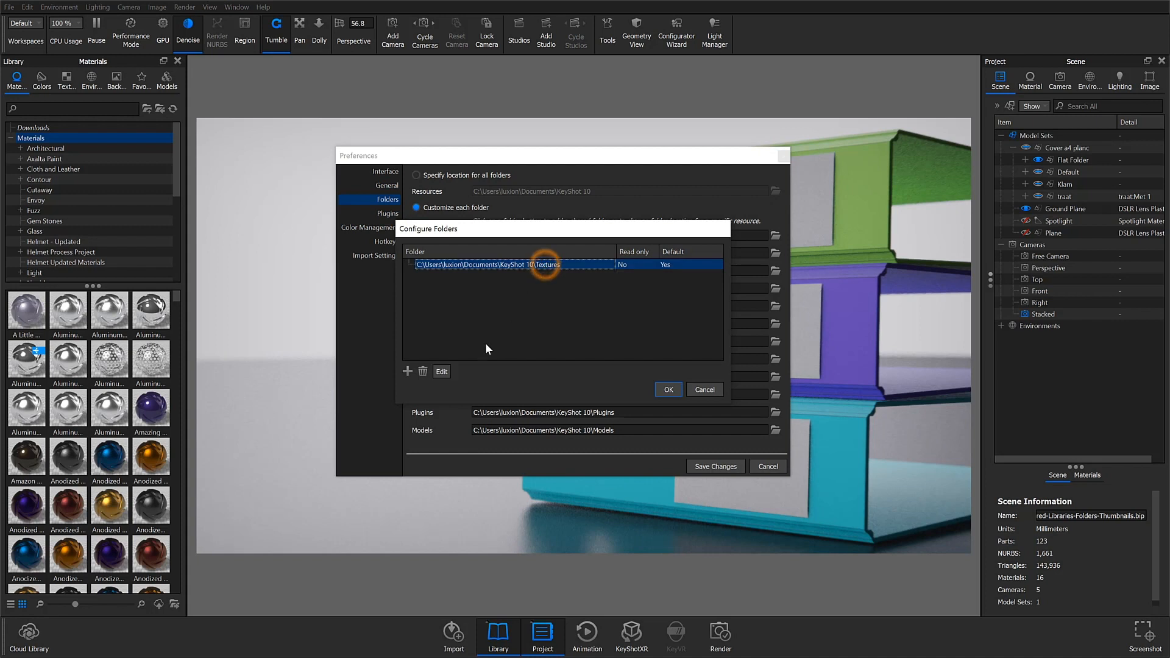
Step: Add the OneDrive folder as a second, read-only Textures location and accept the list
left_click(441, 370)
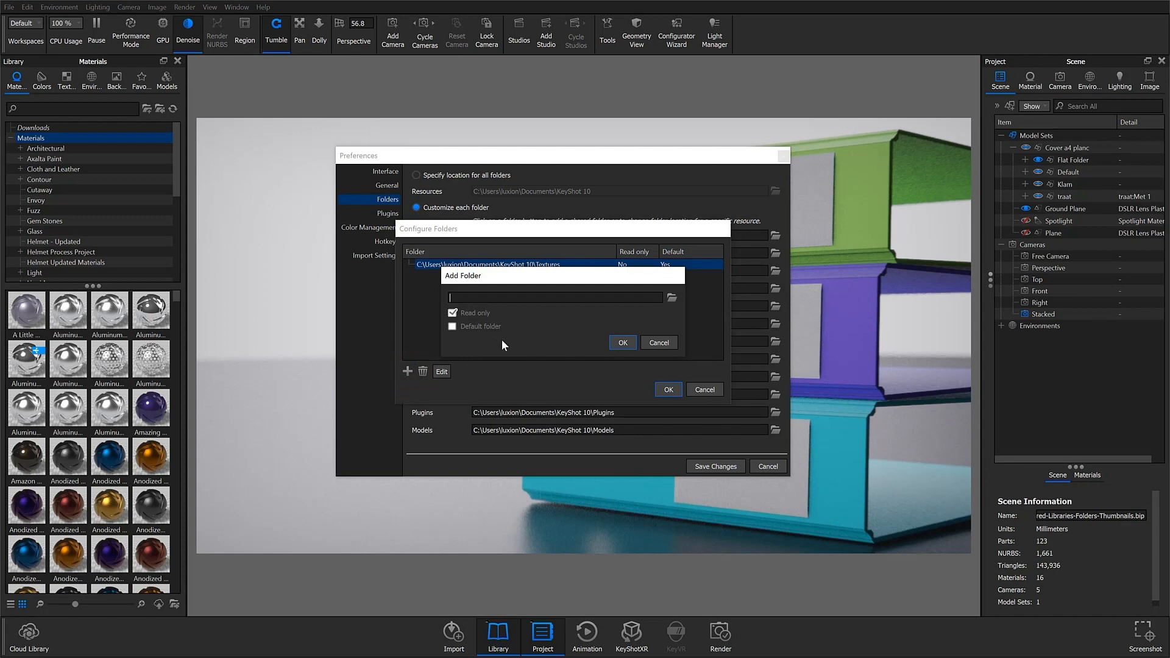
left_click(670, 297)
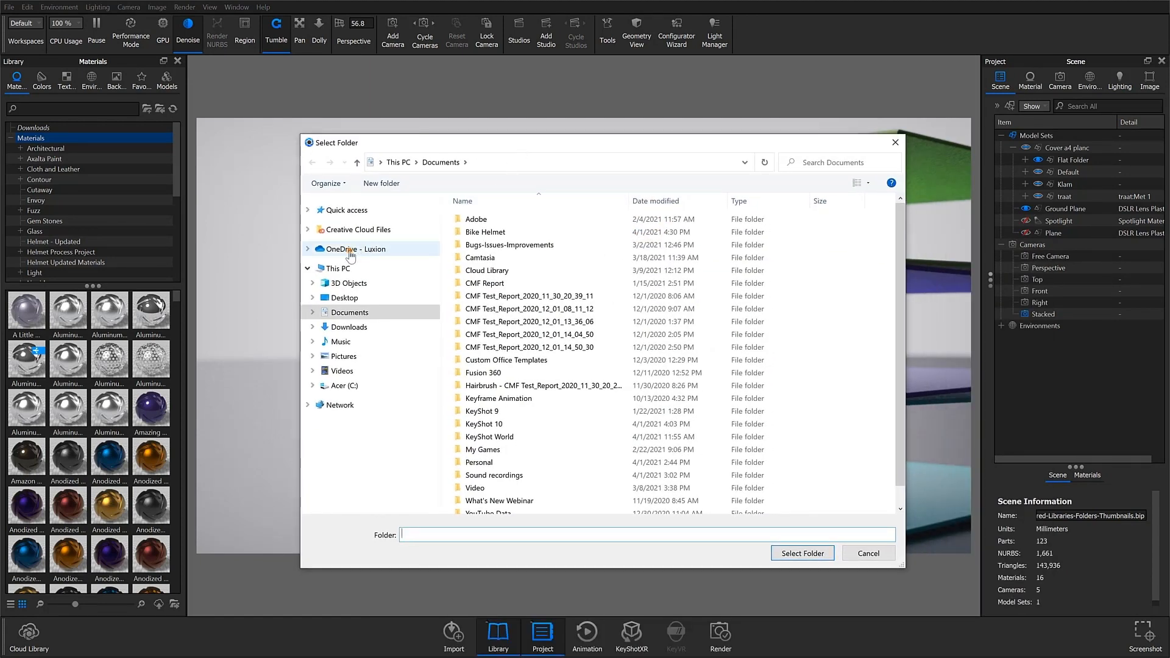
left_click(351, 249)
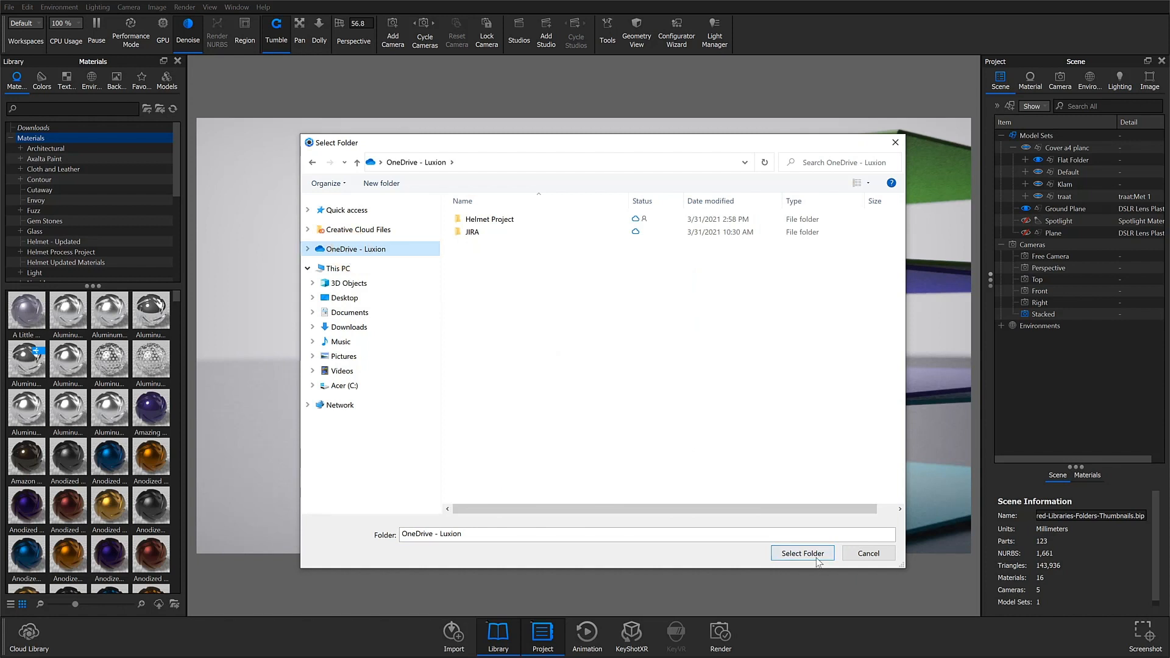
left_click(802, 553)
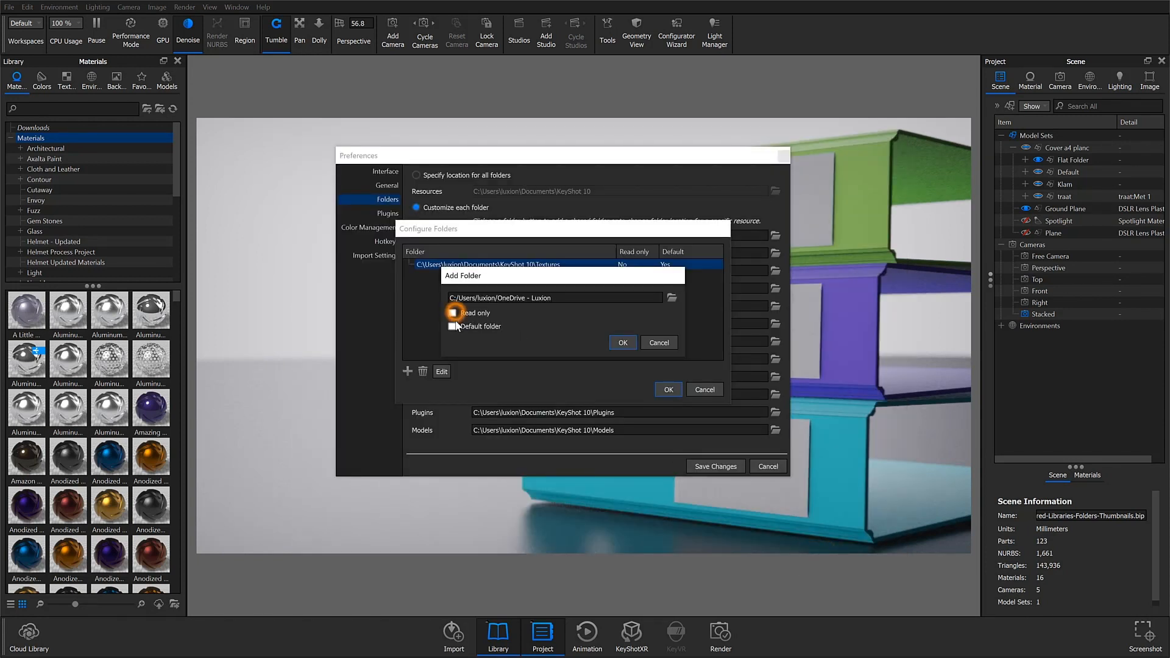
left_click(453, 313)
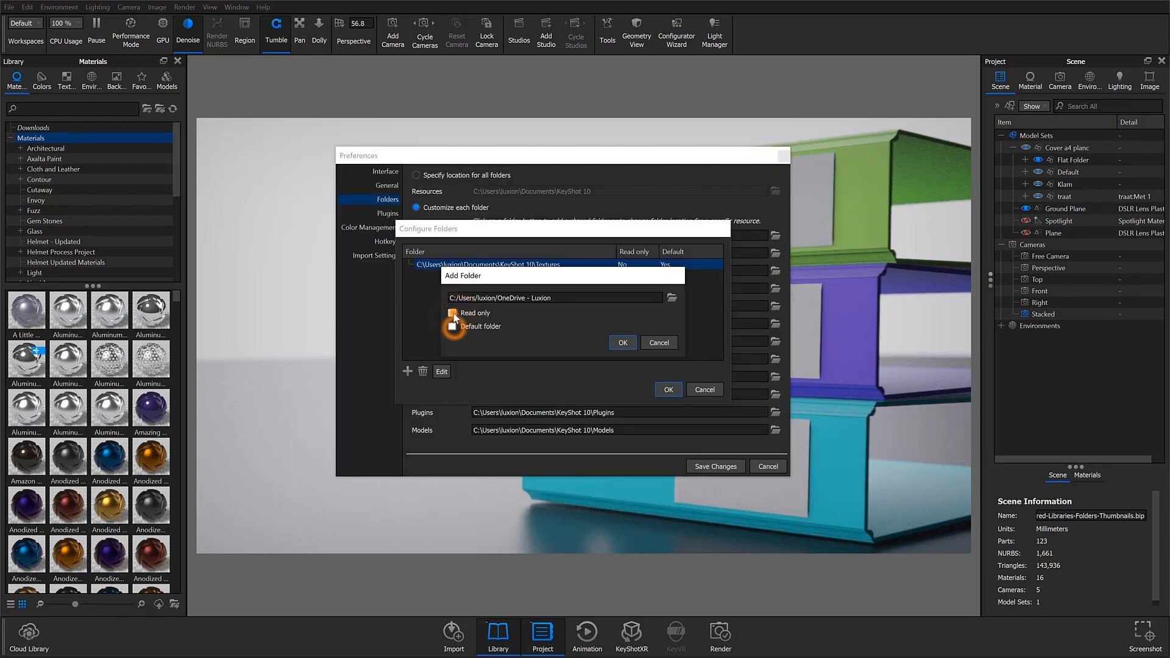
left_click(623, 342)
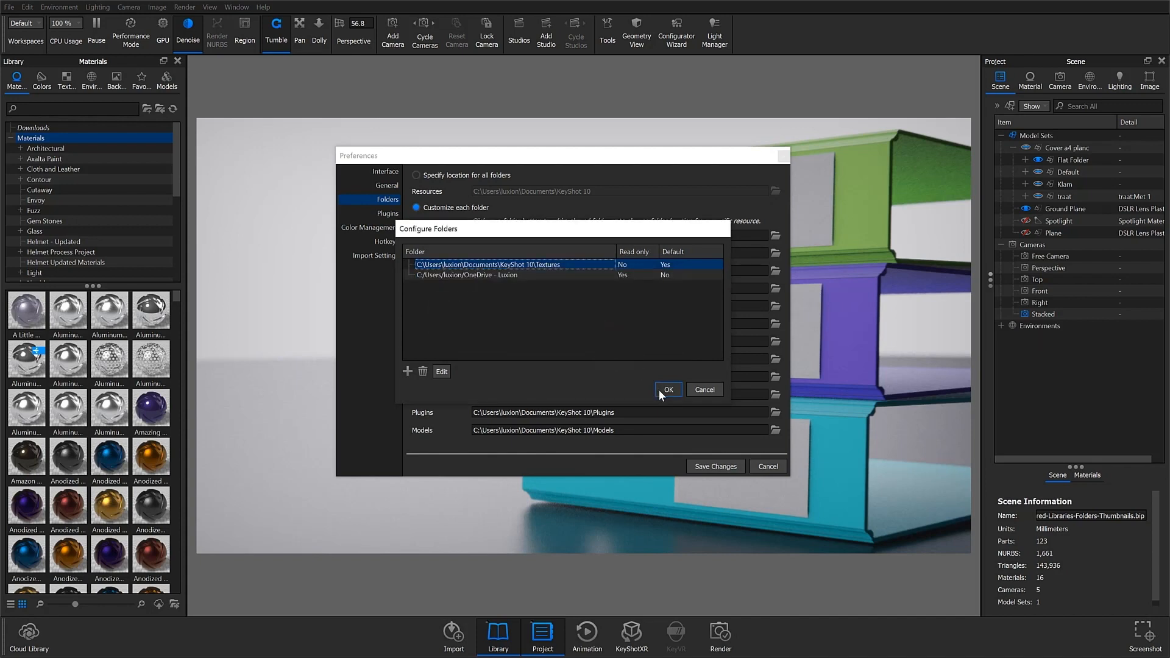
left_click(667, 390)
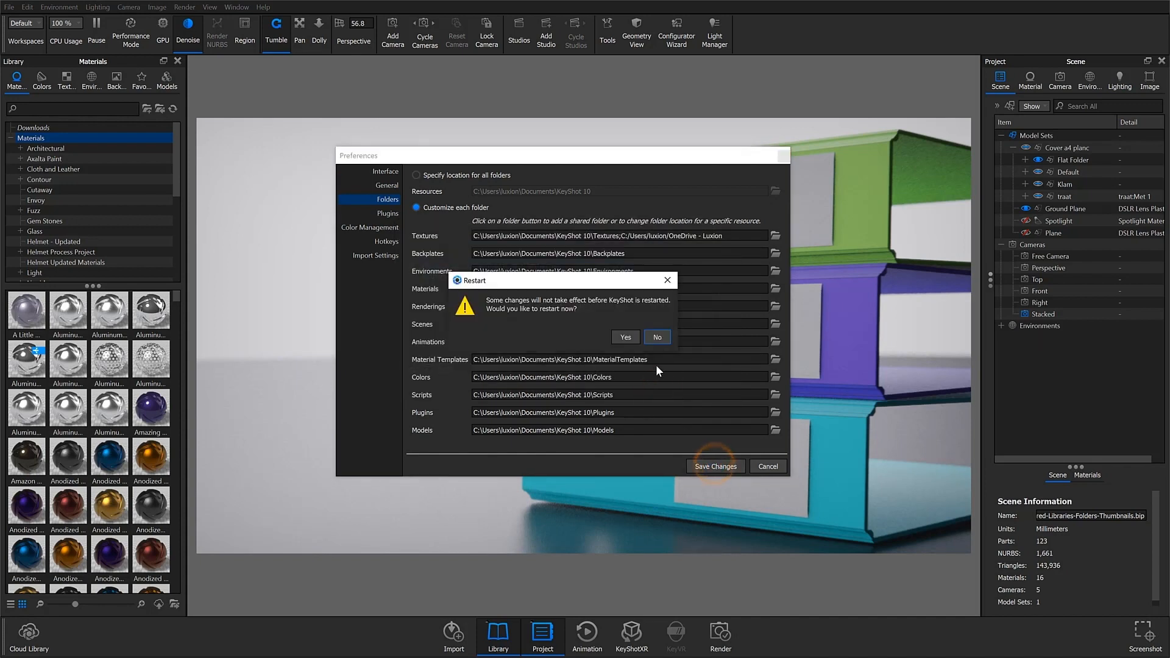
Step: Decline the restart prompt so the preferences close
left_click(624, 337)
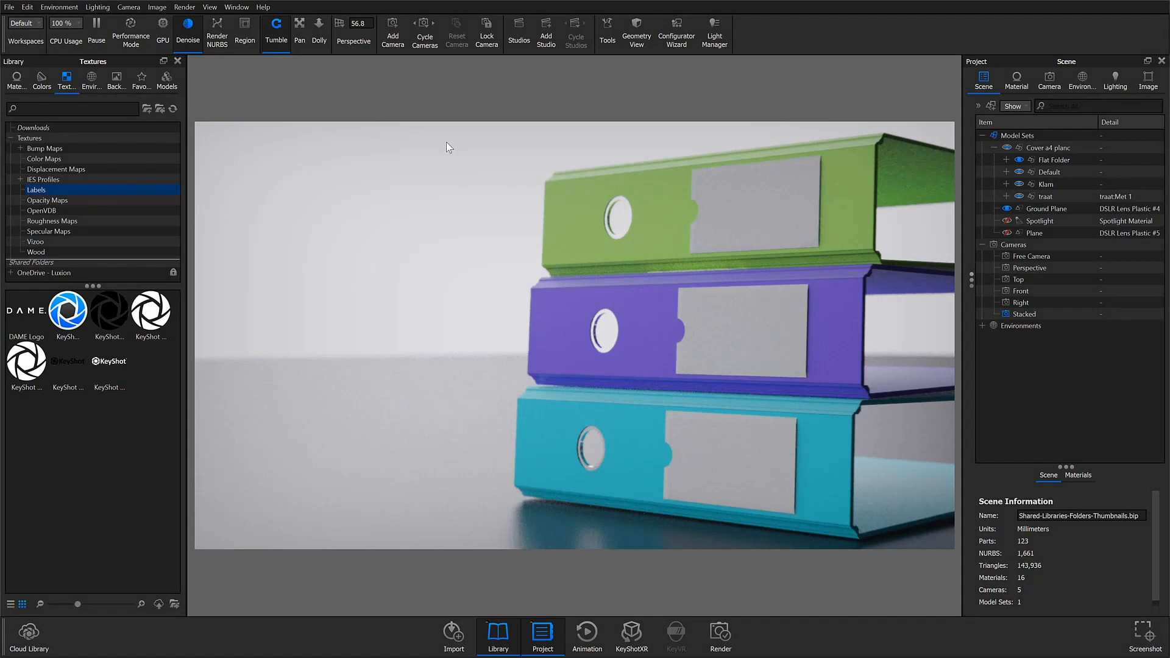
mouse_move(66, 136)
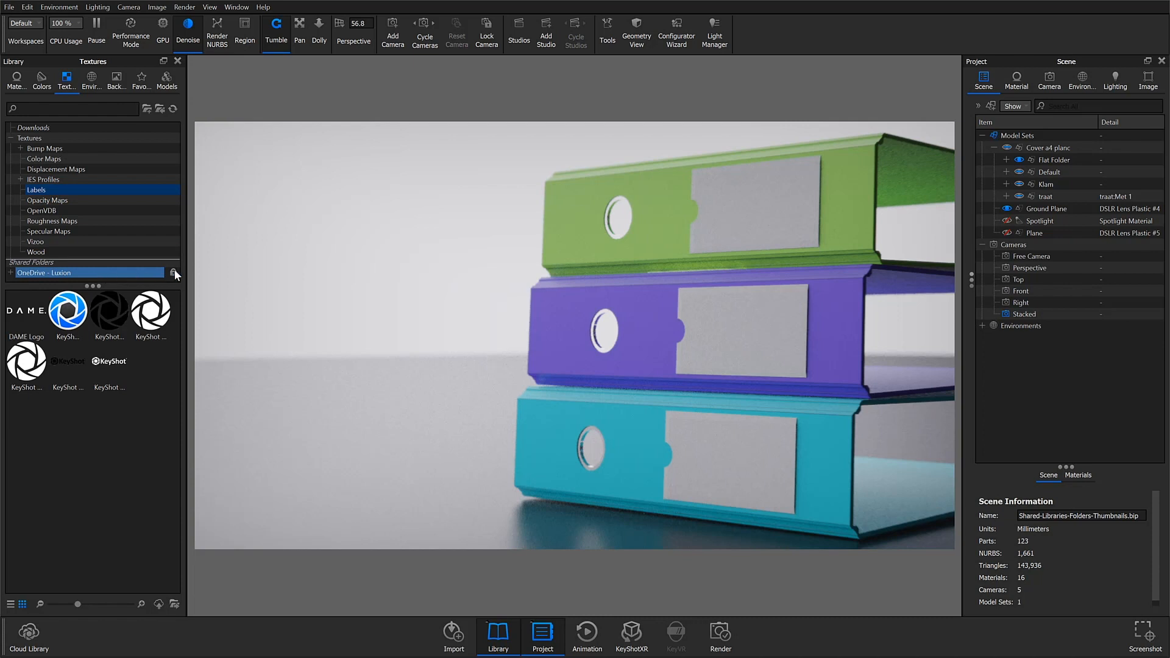
left_click(34, 127)
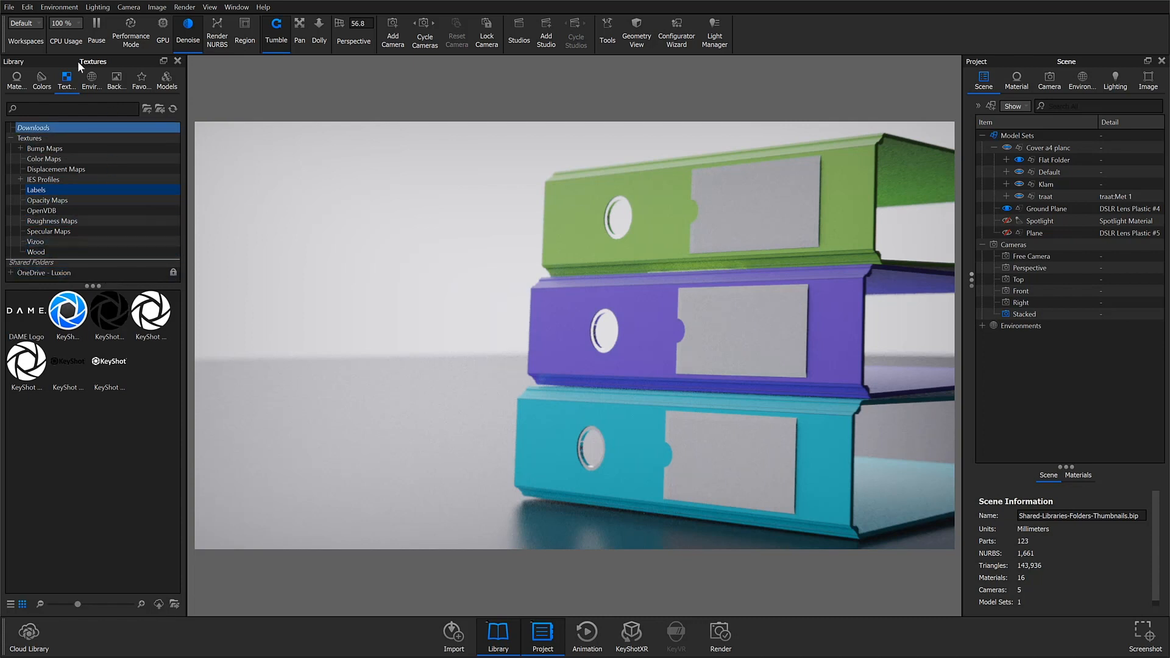
left_click(29, 138)
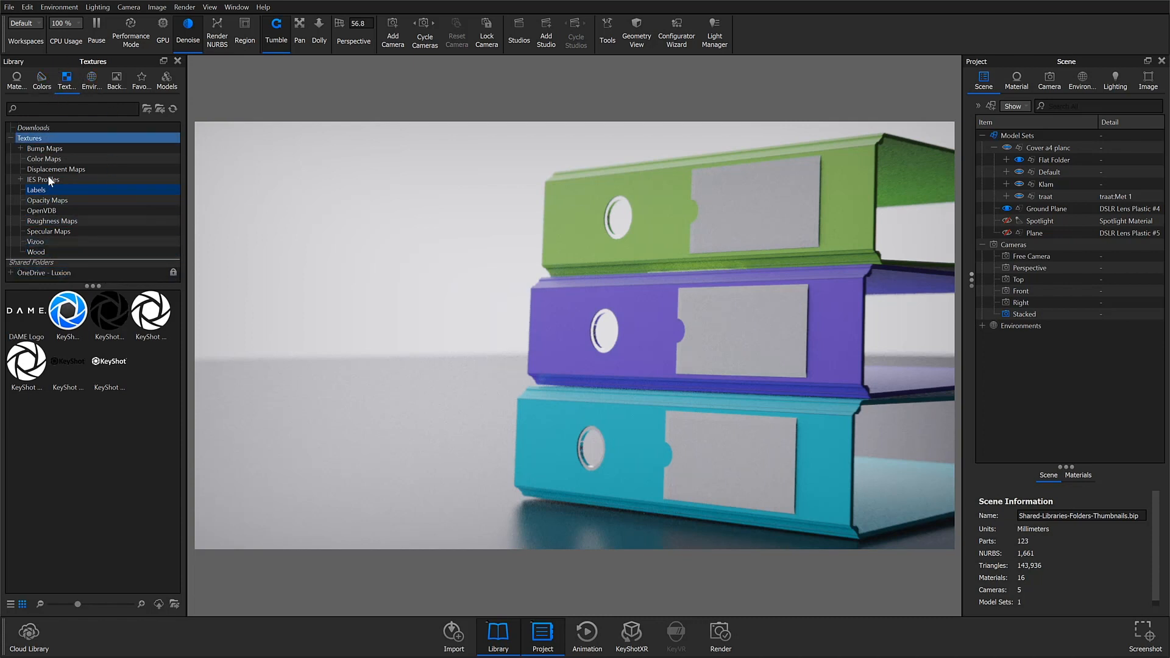
left_click(35, 190)
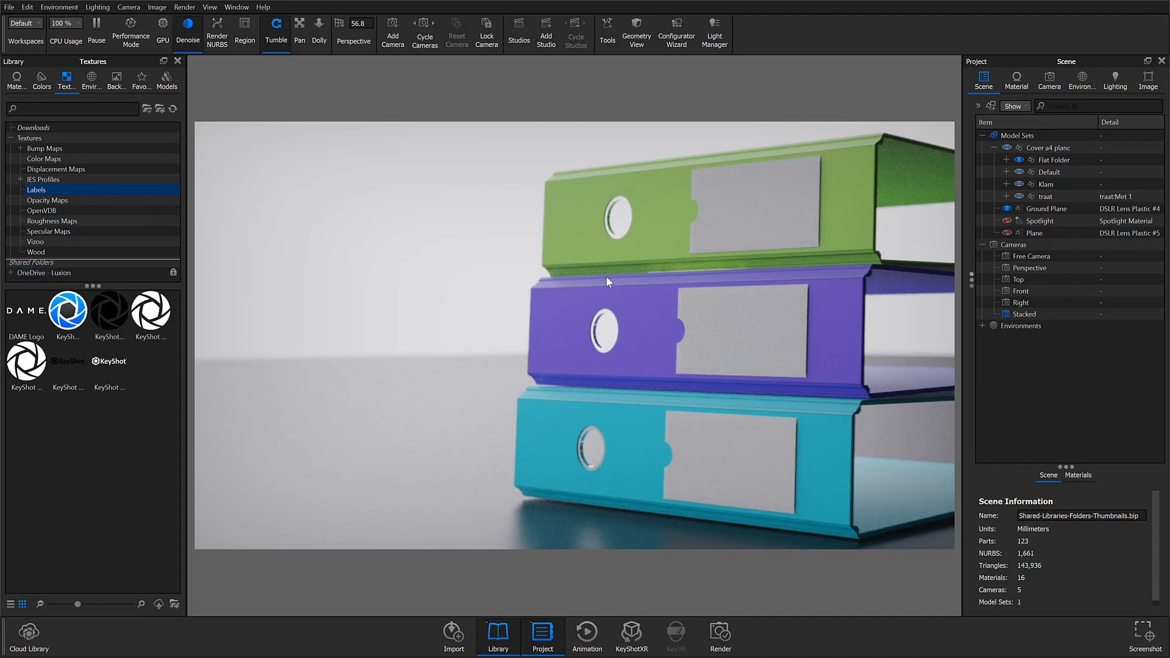
mouse_move(459, 439)
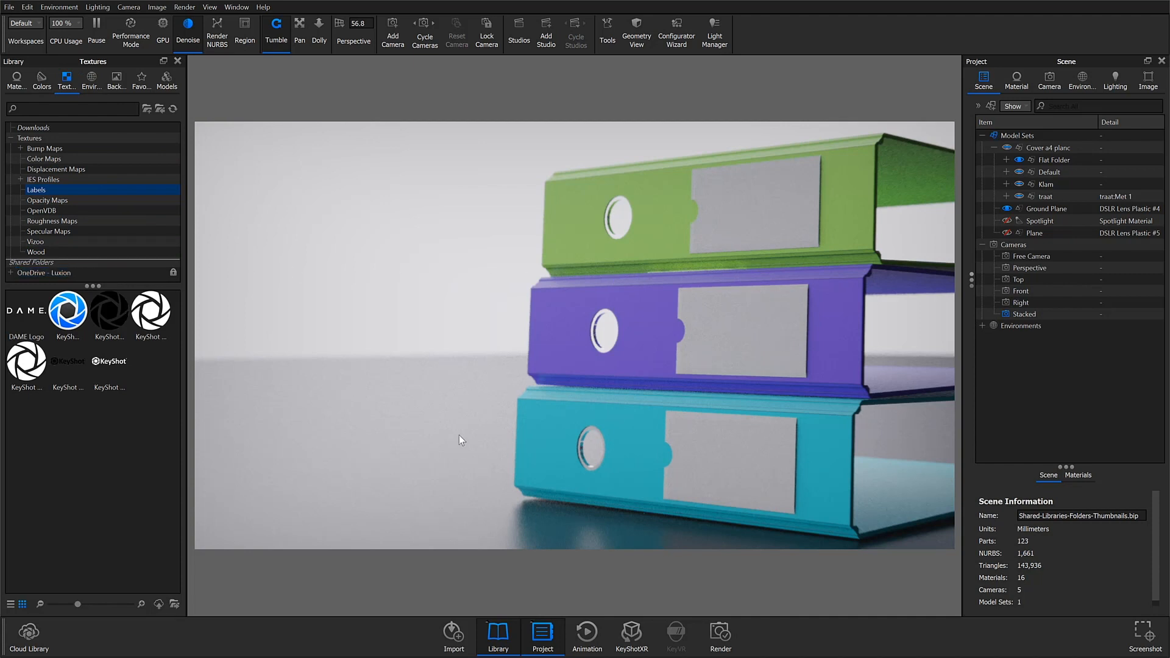